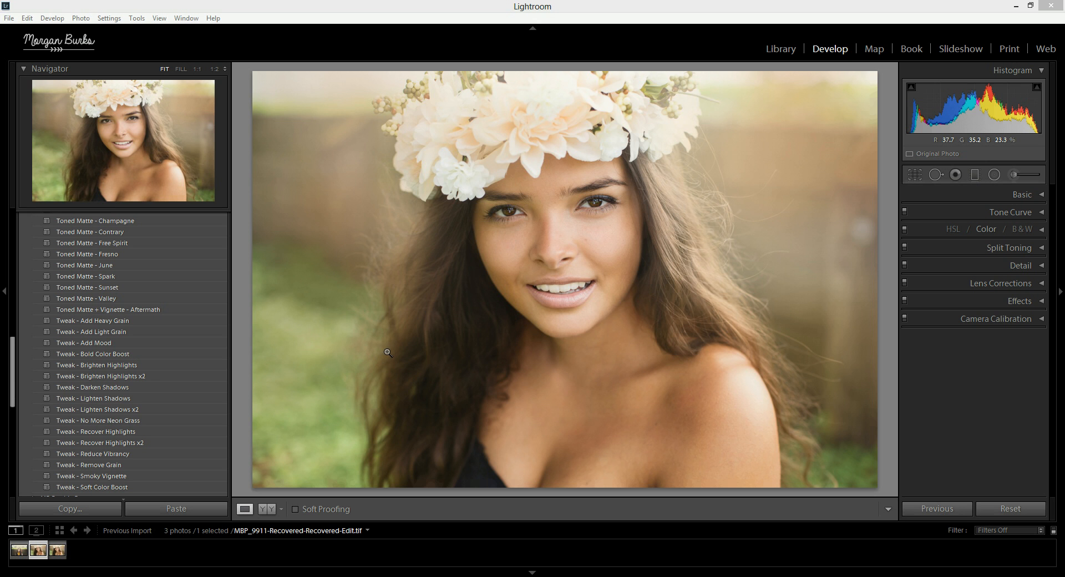
{"action": "mouse_move", "coordinate": [384, 348]}
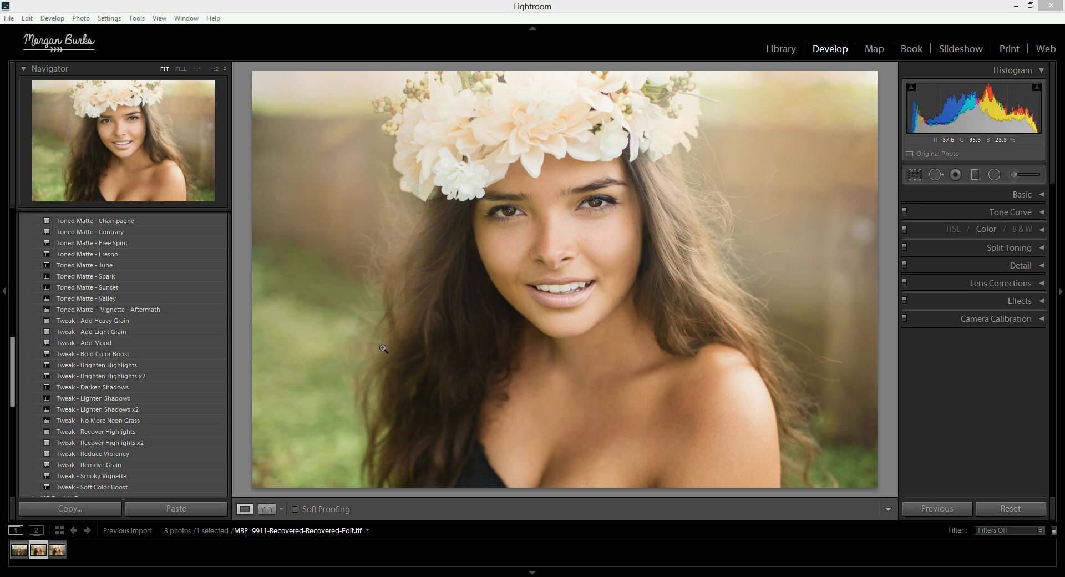
{"action": "mouse_move", "coordinate": [306, 340]}
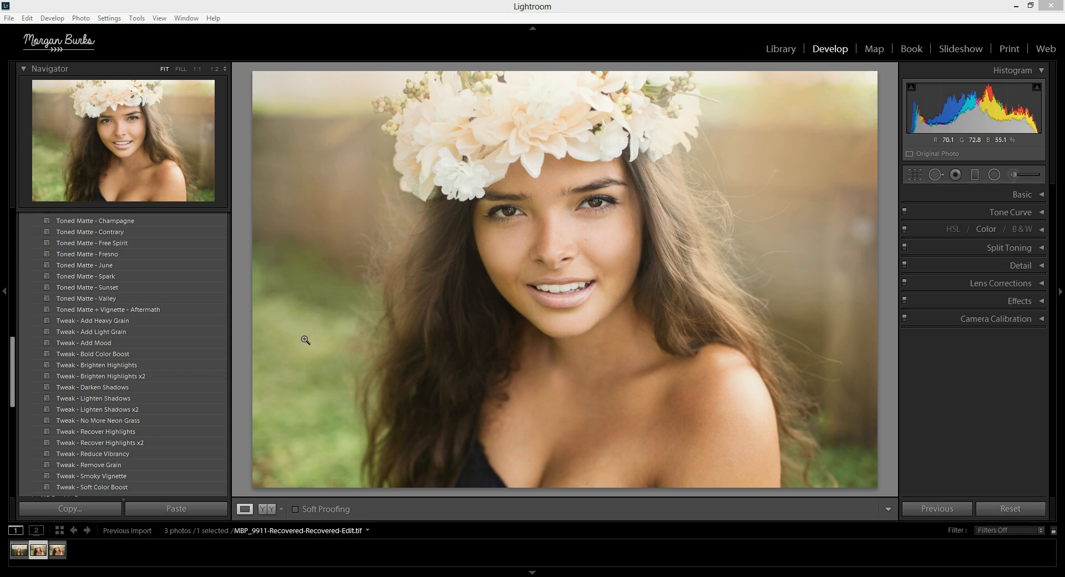
{"action": "mouse_move", "coordinate": [340, 271]}
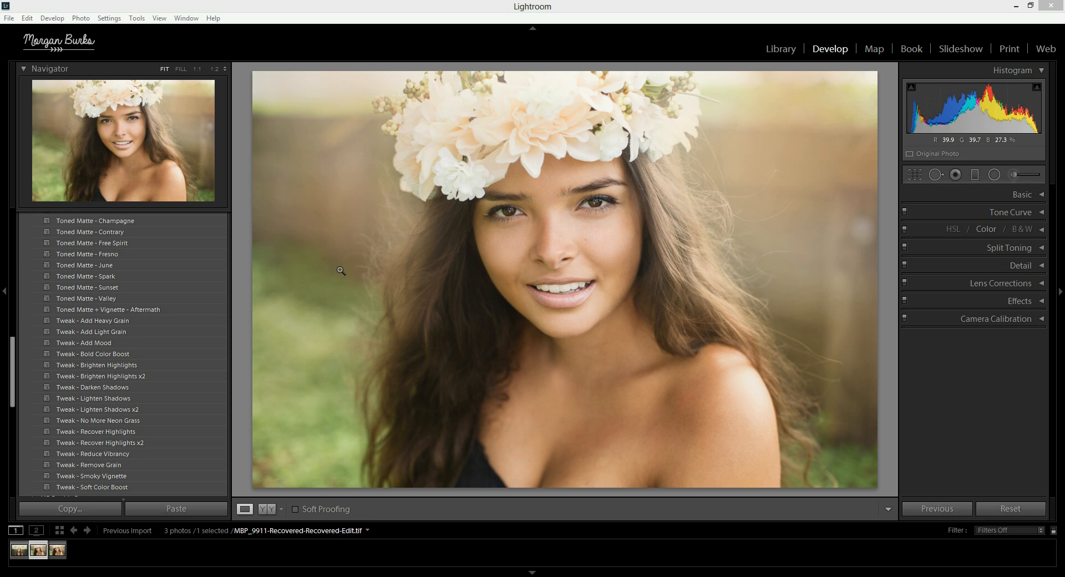
{"action": "mouse_move", "coordinate": [471, 245]}
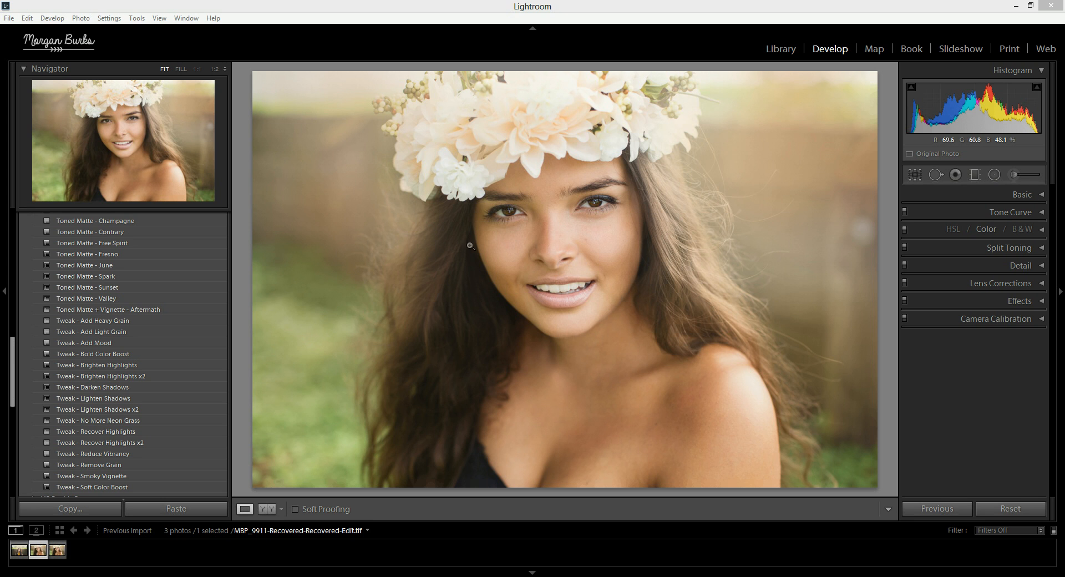
{"action": "mouse_move", "coordinate": [676, 269]}
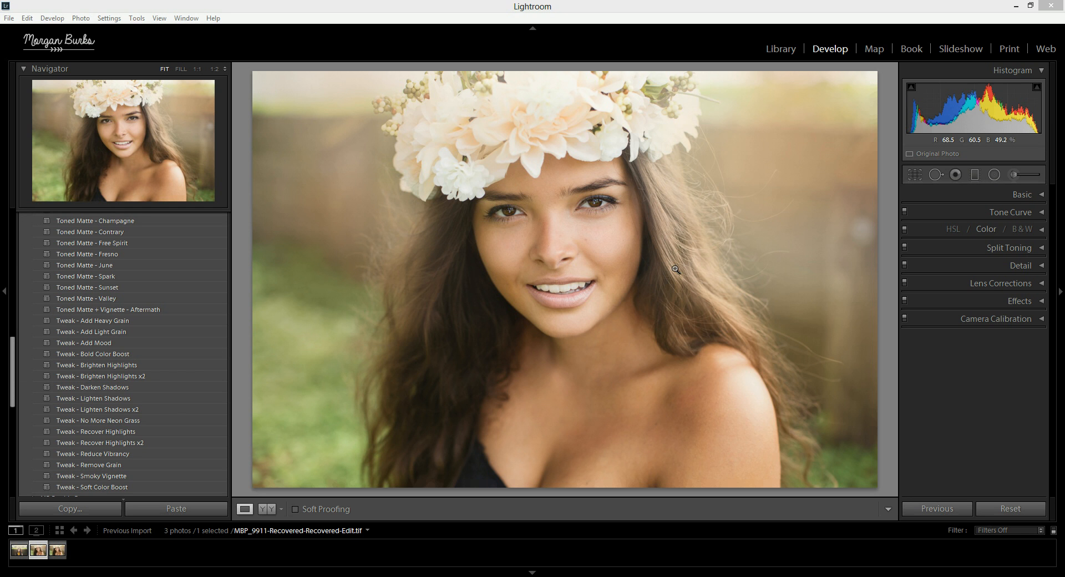
{"action": "mouse_move", "coordinate": [567, 238]}
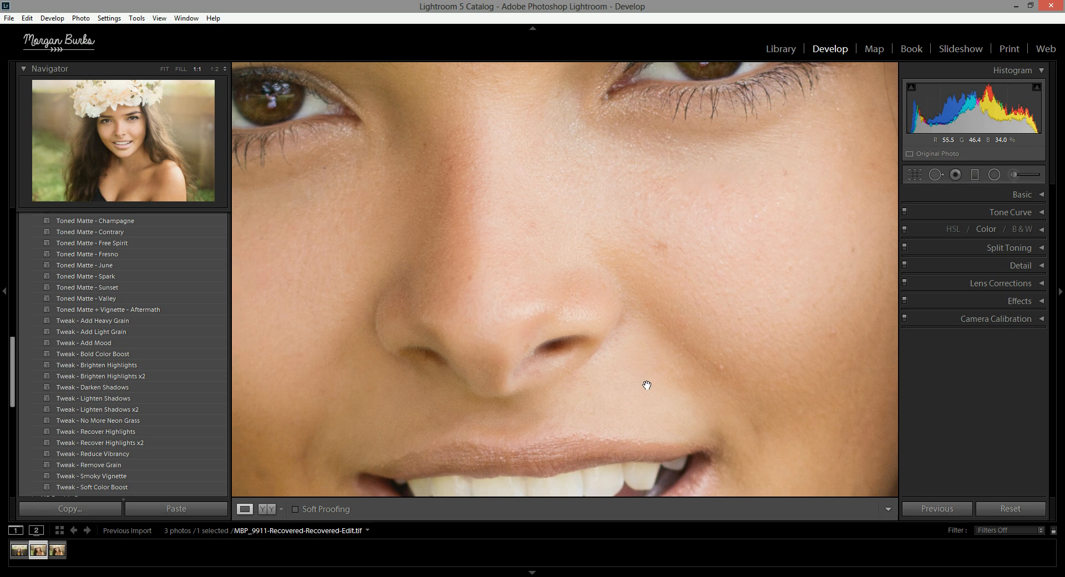
{"action": "mouse_move", "coordinate": [620, 333]}
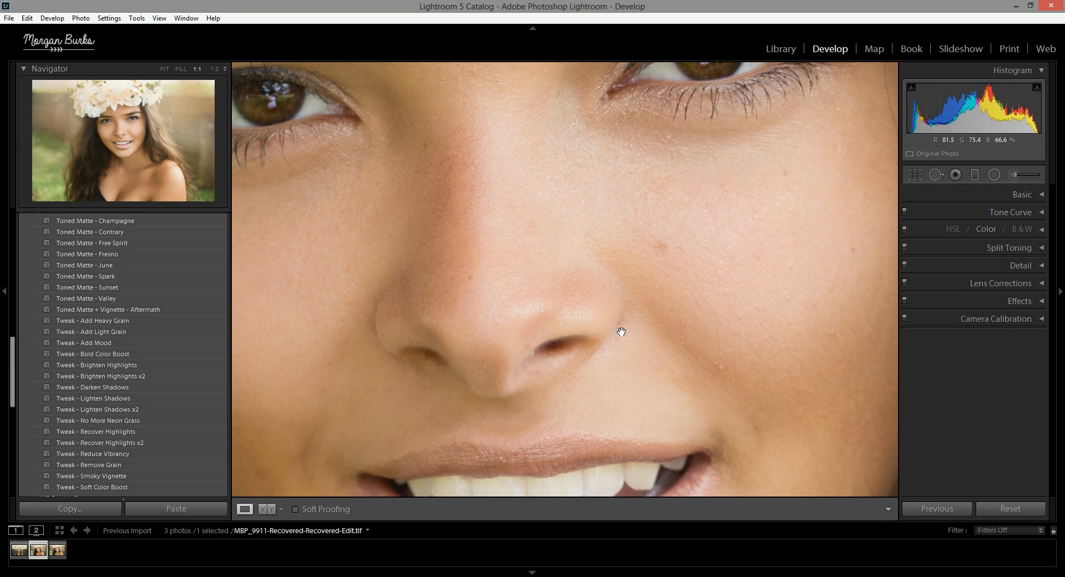
{"action": "mouse_move", "coordinate": [695, 265]}
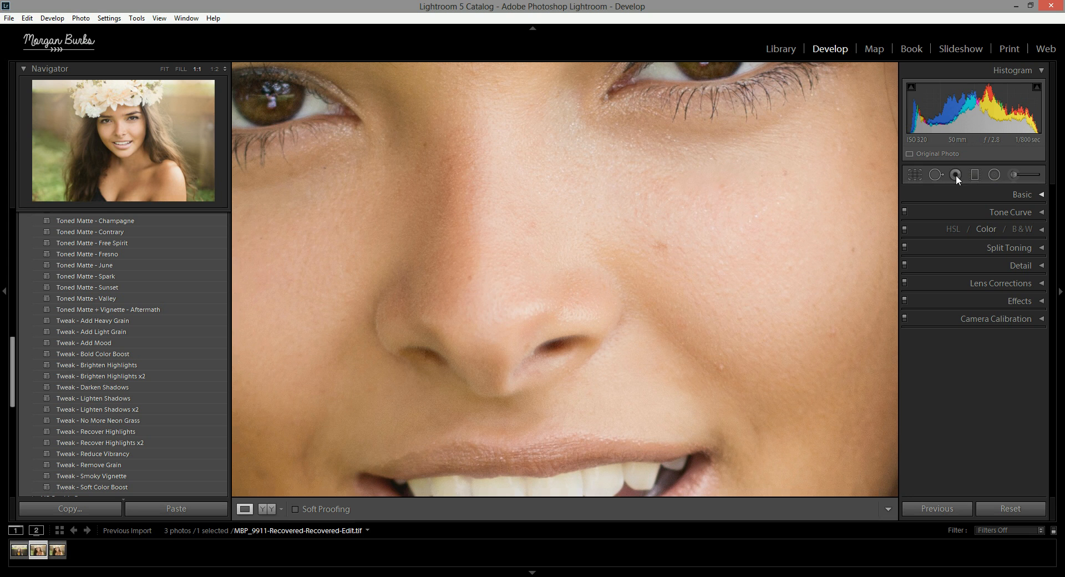
{"action": "mouse_move", "coordinate": [956, 174]}
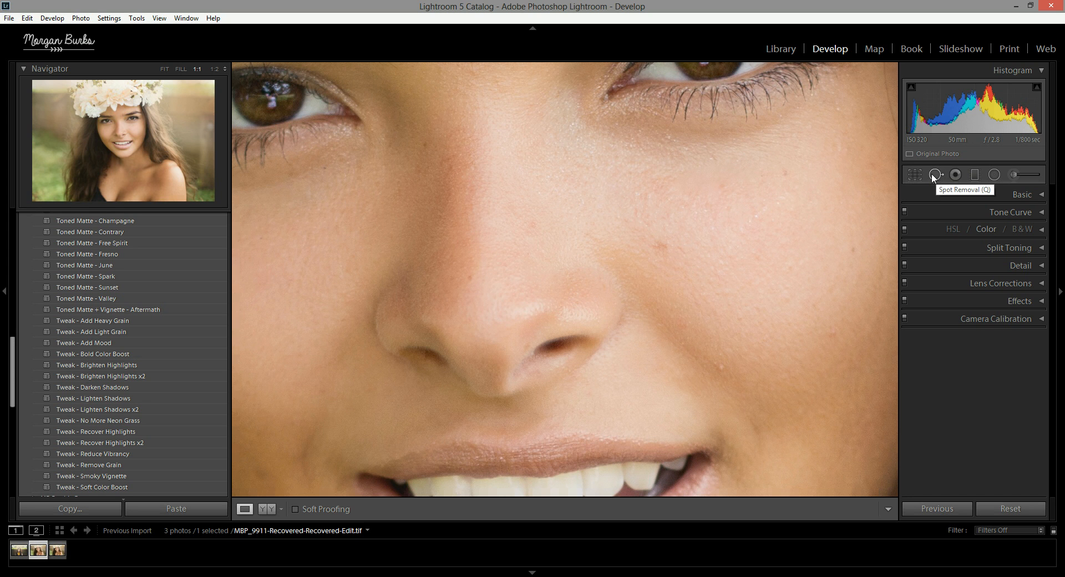
Activate the Spot Removal tool in Heal mode for blemish retouching.
{"action": "left_click", "coordinate": [936, 174]}
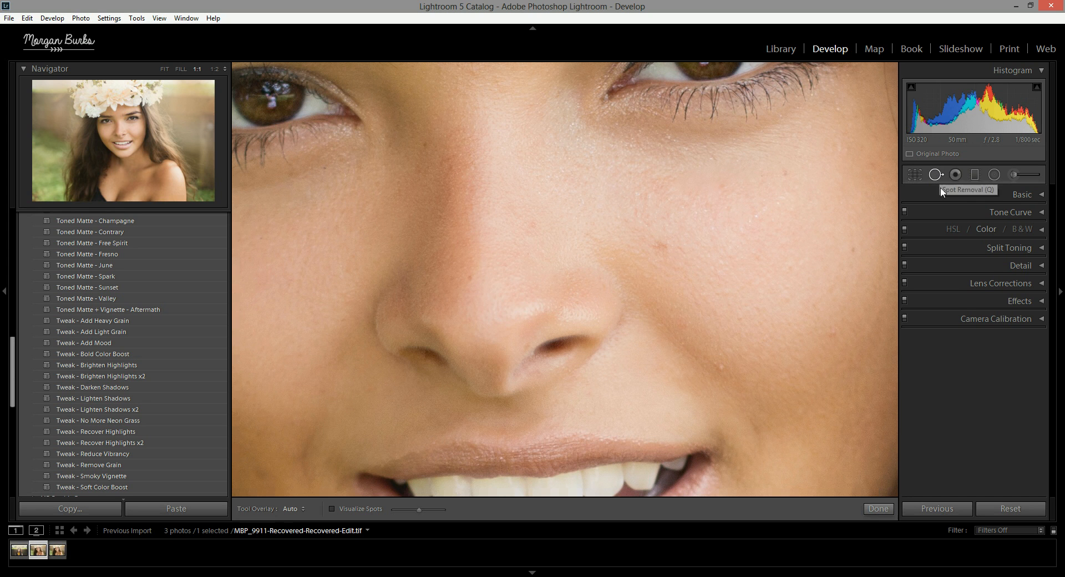
{"action": "left_click", "coordinate": [936, 174]}
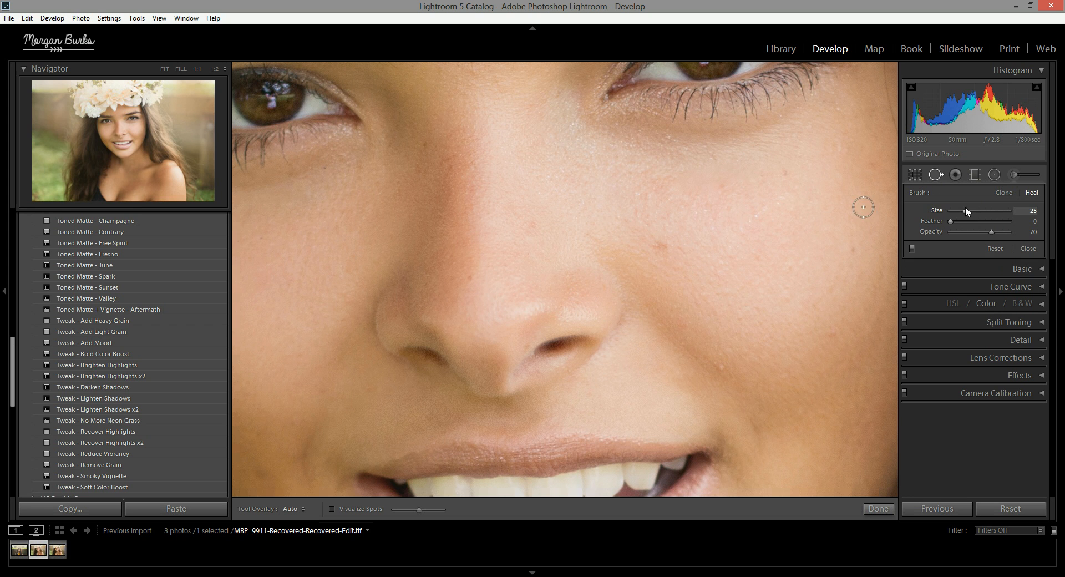
{"action": "mouse_move", "coordinate": [561, 253]}
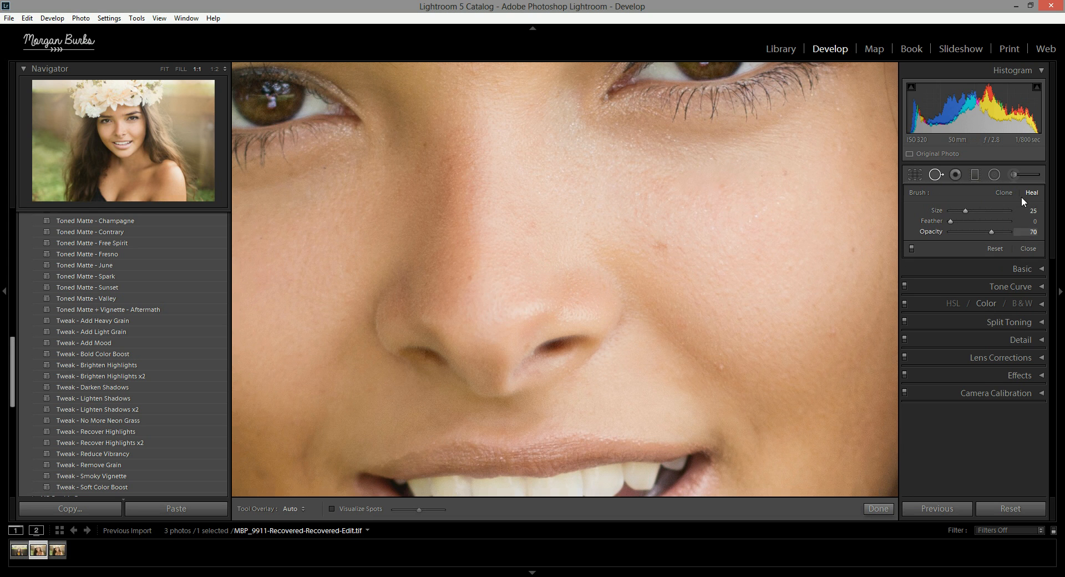
{"action": "mouse_move", "coordinate": [637, 379]}
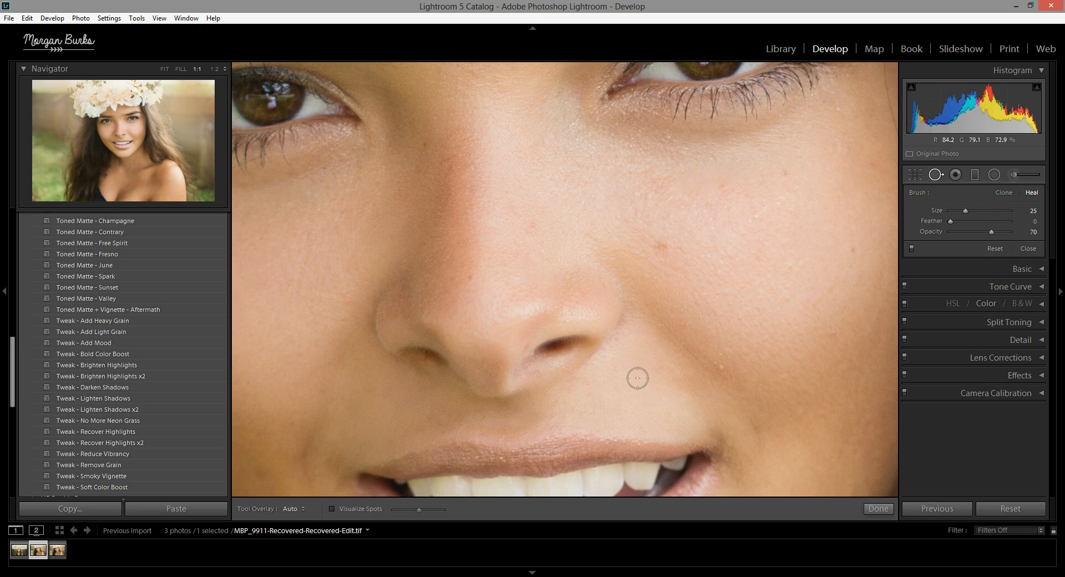
{"action": "mouse_move", "coordinate": [651, 279]}
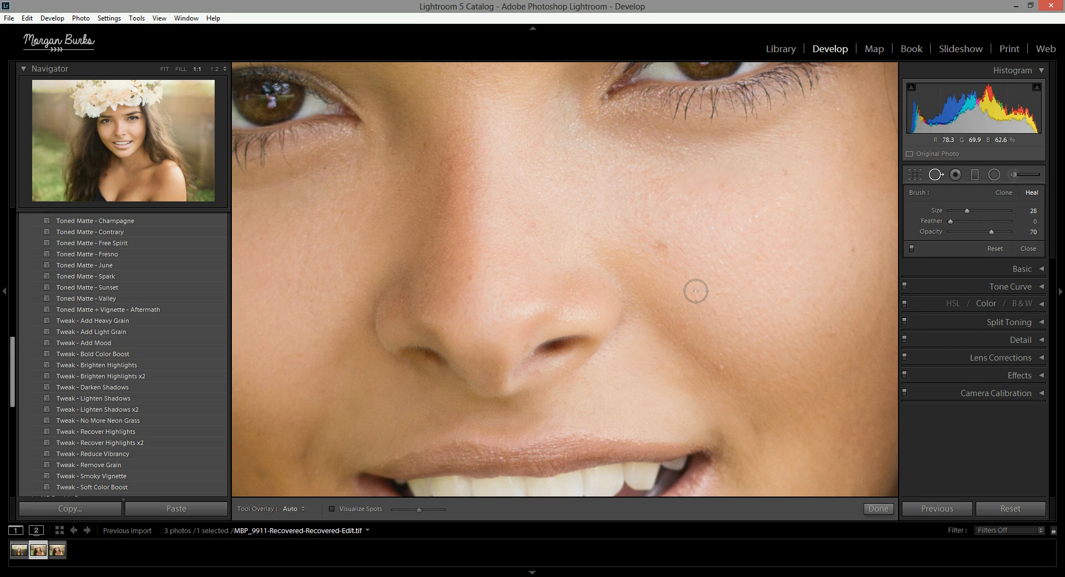
{"action": "mouse_move", "coordinate": [724, 371]}
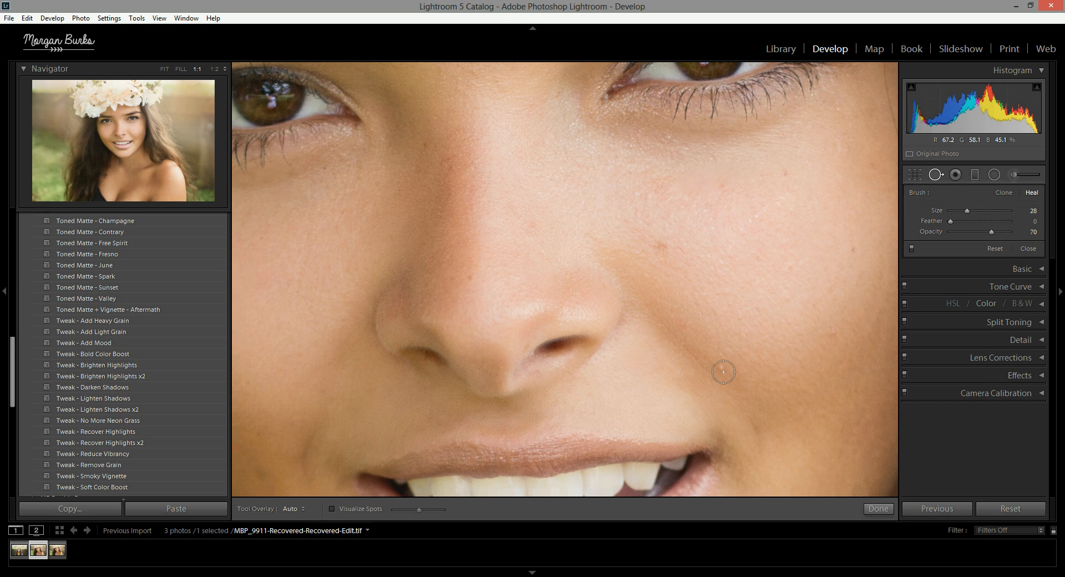
Heal the small blemishes on the cheek beside the nose at 1:1 zoom.
{"action": "left_click", "coordinate": [722, 367]}
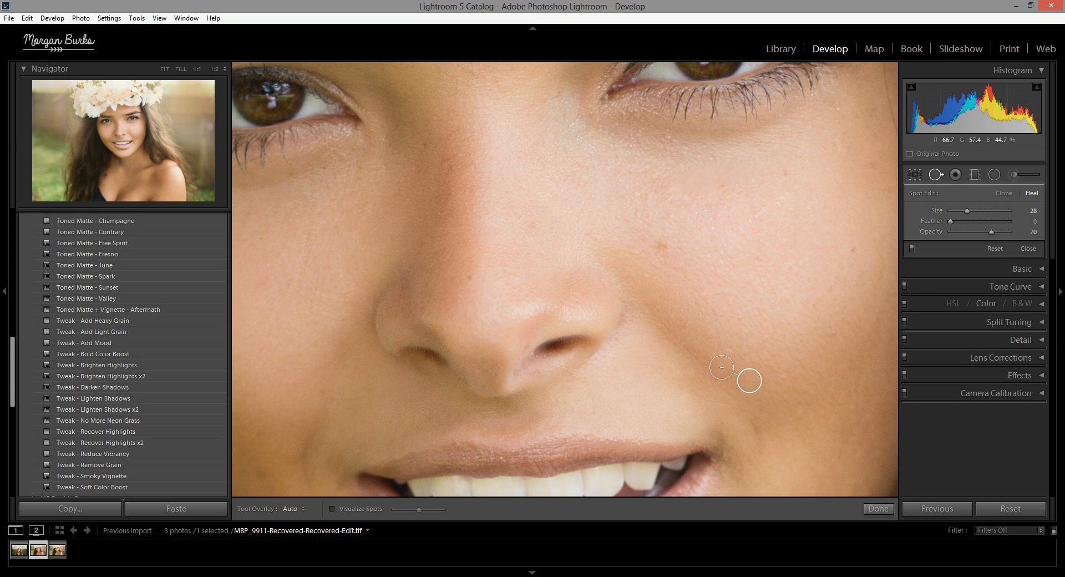
{"action": "left_click", "coordinate": [728, 350]}
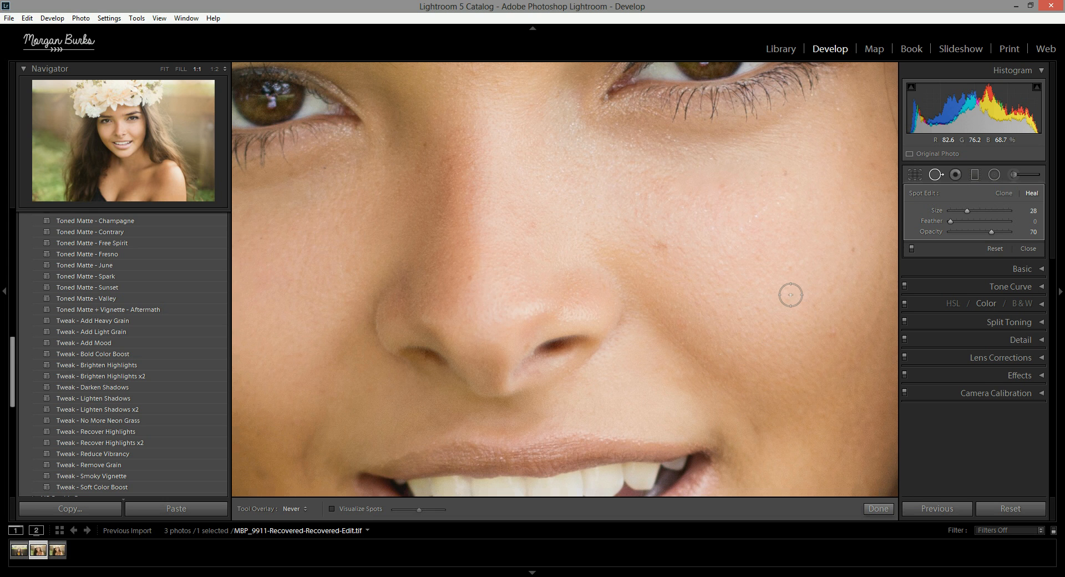
{"action": "mouse_move", "coordinate": [778, 368]}
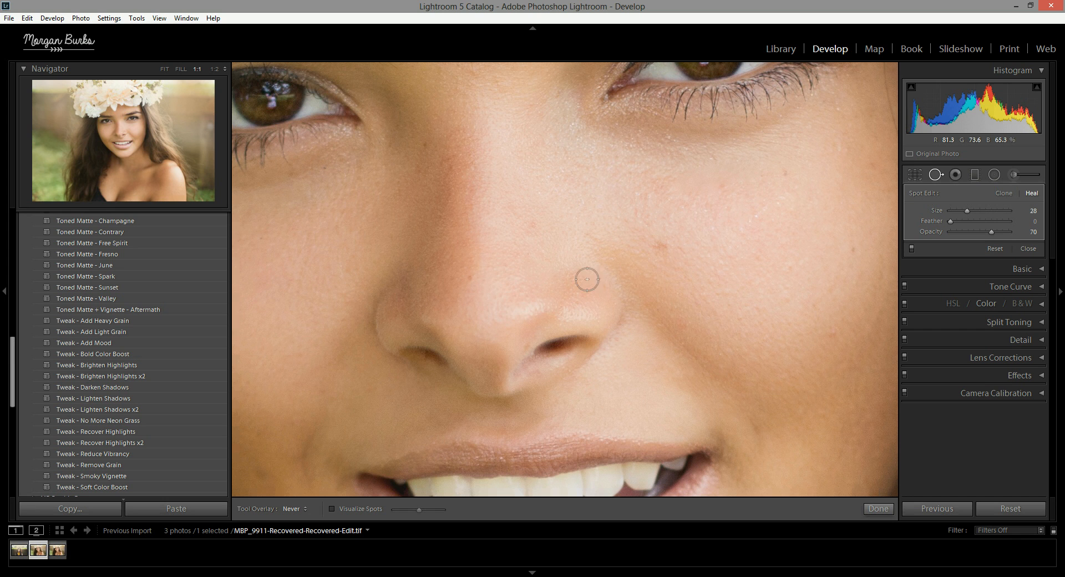
{"action": "mouse_move", "coordinate": [639, 256]}
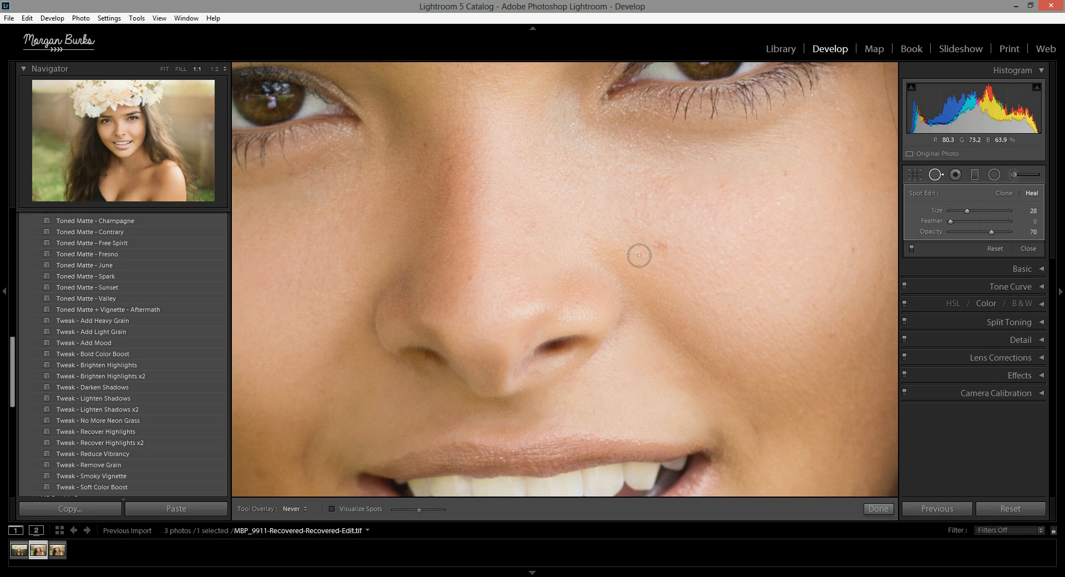
{"action": "mouse_move", "coordinate": [662, 245]}
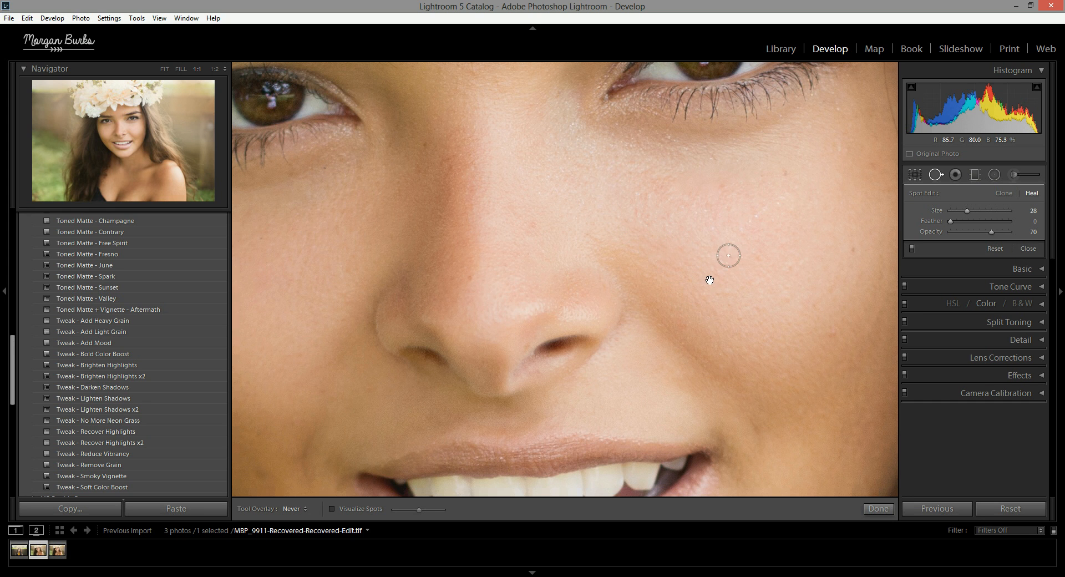
Heal three more blemishes on the cheek right of the nose and further out.
{"action": "left_click", "coordinate": [727, 255]}
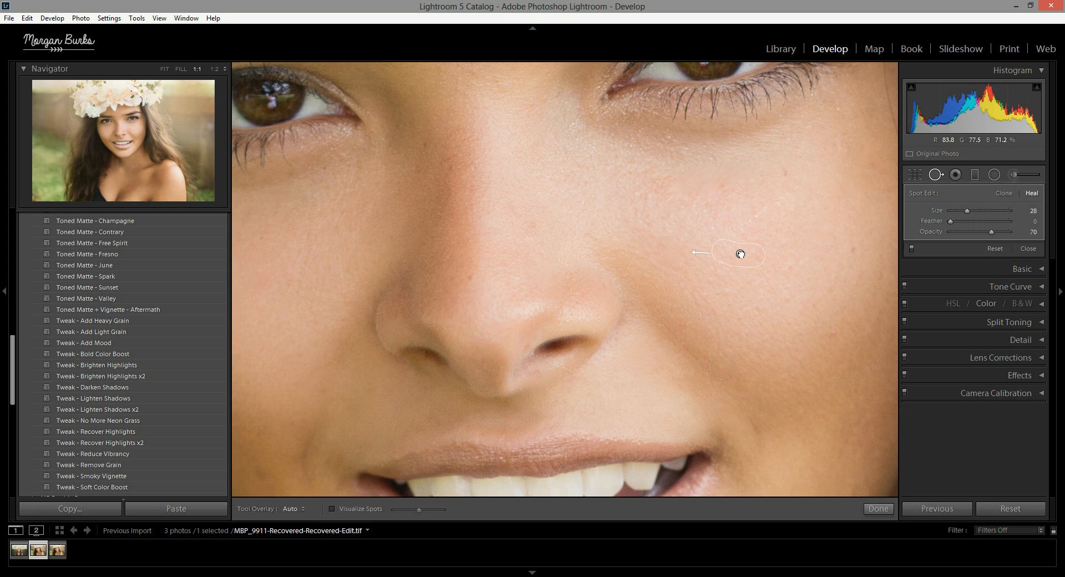
{"action": "left_click", "coordinate": [665, 250]}
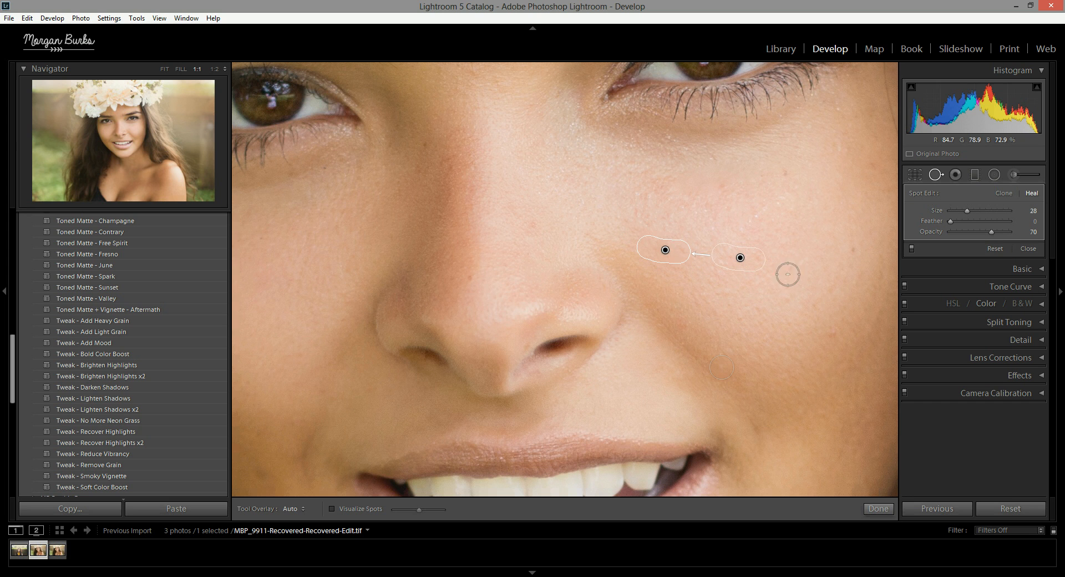
{"action": "left_click", "coordinate": [291, 508]}
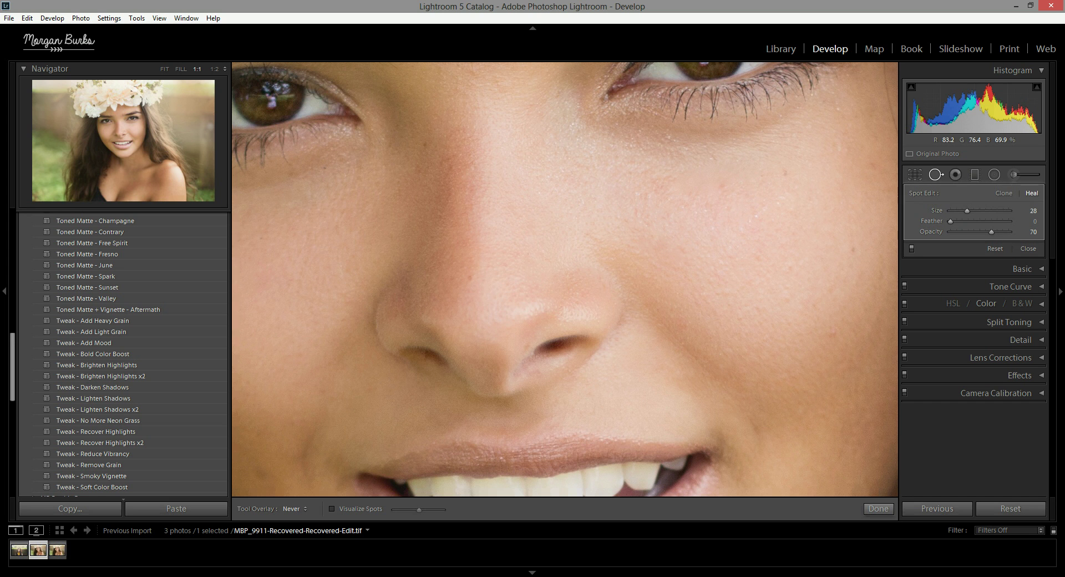
Heal the tiny spots on the nose bridge with the reduced heal brush.
{"action": "left_click", "coordinate": [556, 237]}
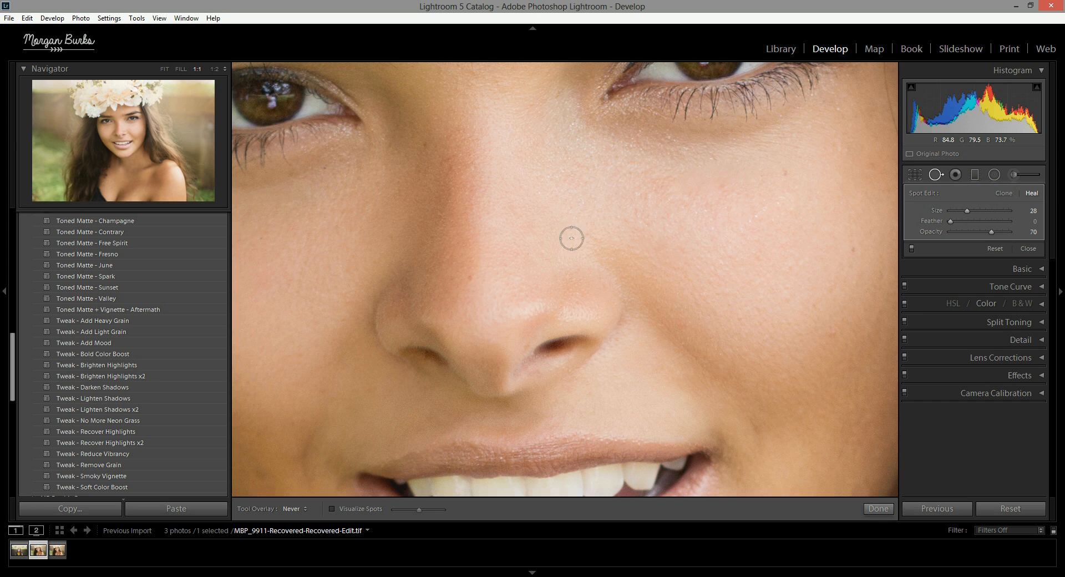
{"action": "mouse_move", "coordinate": [568, 253]}
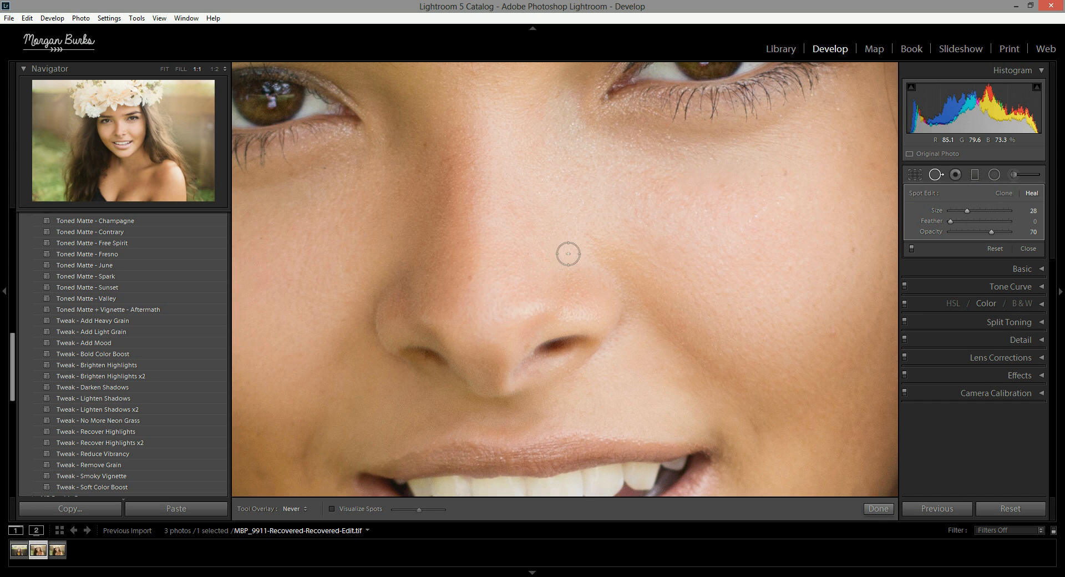
{"action": "left_click", "coordinate": [551, 211]}
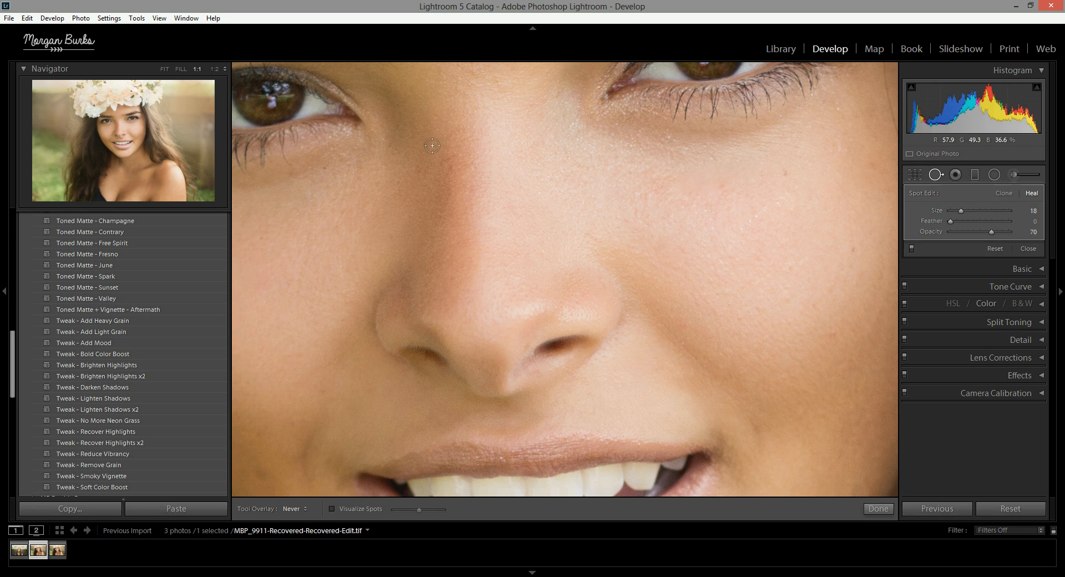
{"action": "mouse_move", "coordinate": [609, 389]}
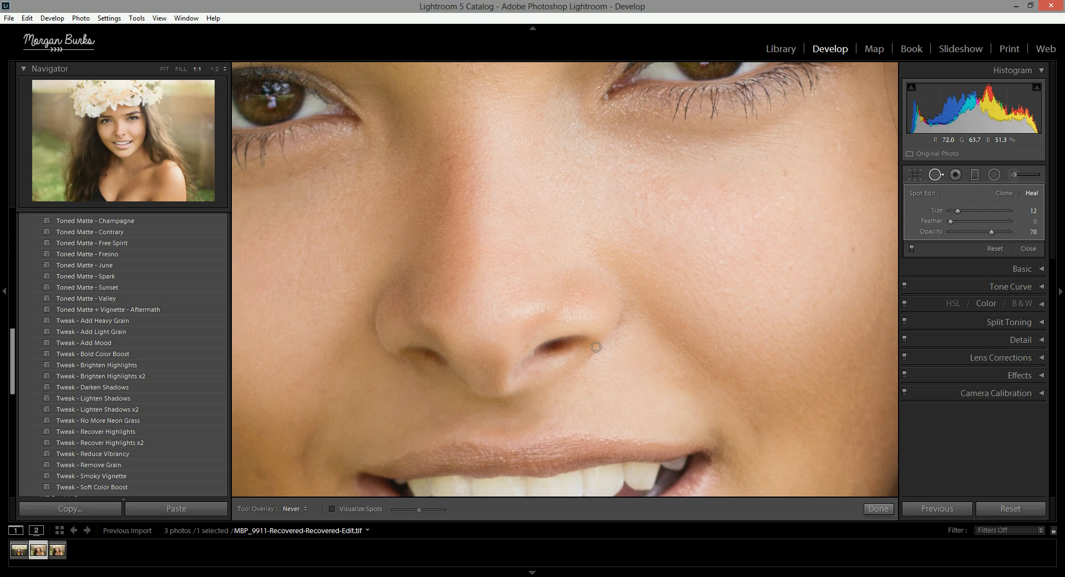
{"action": "mouse_move", "coordinate": [83, 353]}
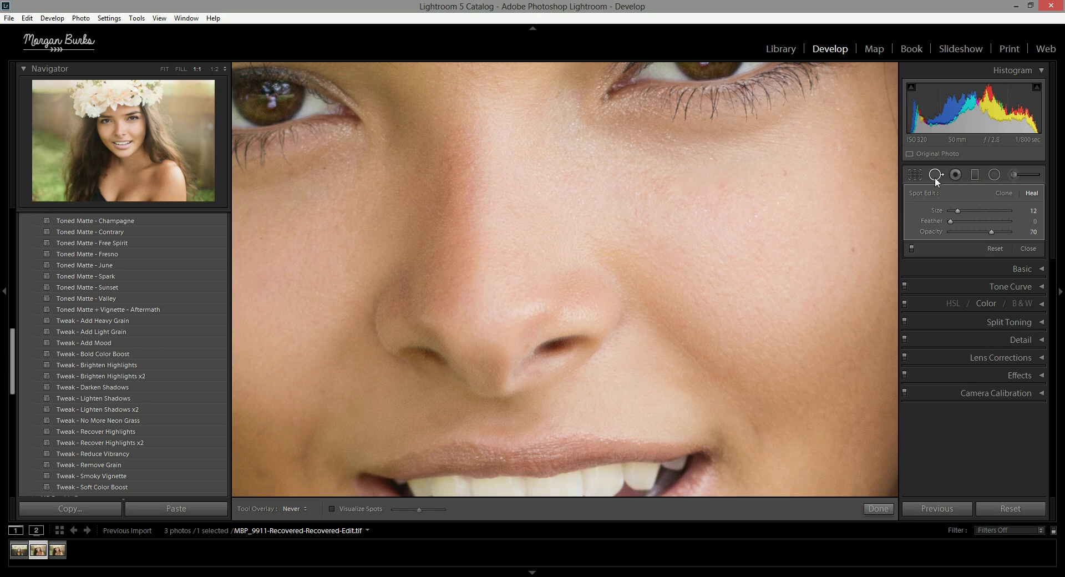
{"action": "mouse_move", "coordinate": [936, 174]}
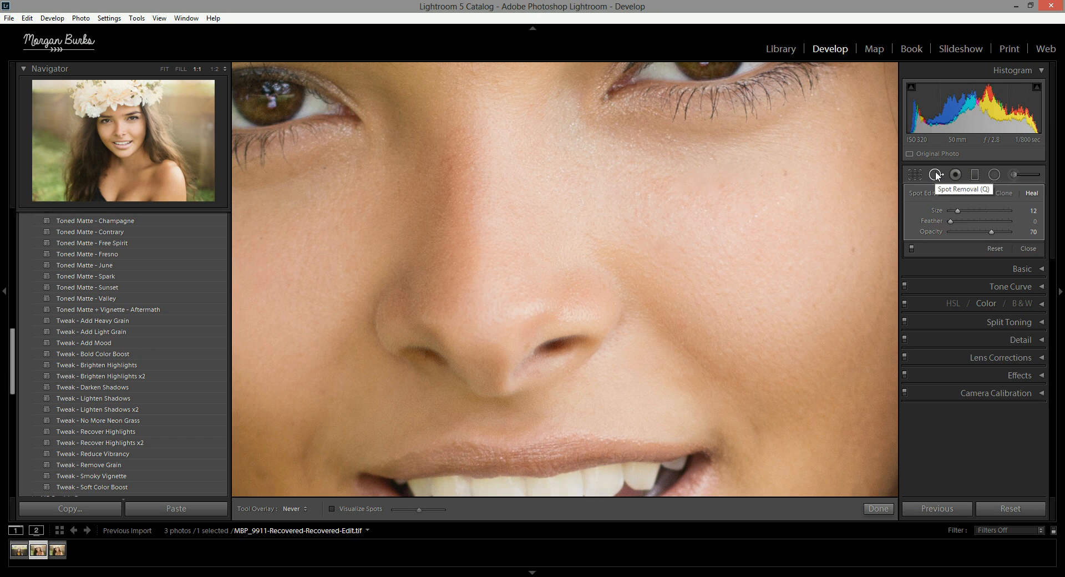
Close the Spot Removal tool to reveal the full retouched portrait.
{"action": "left_click", "coordinate": [878, 508]}
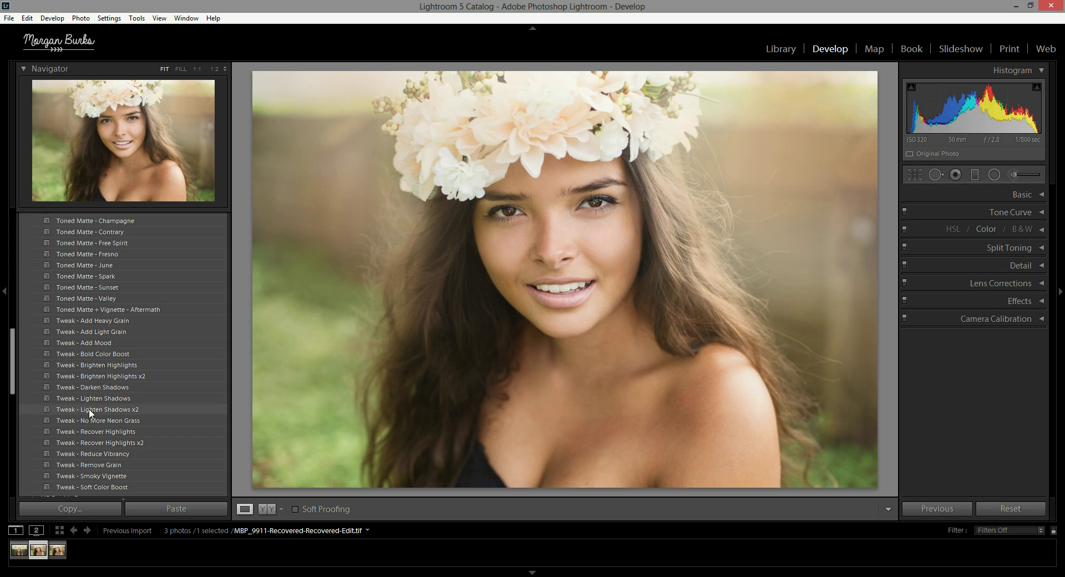
{"action": "mouse_move", "coordinate": [93, 397]}
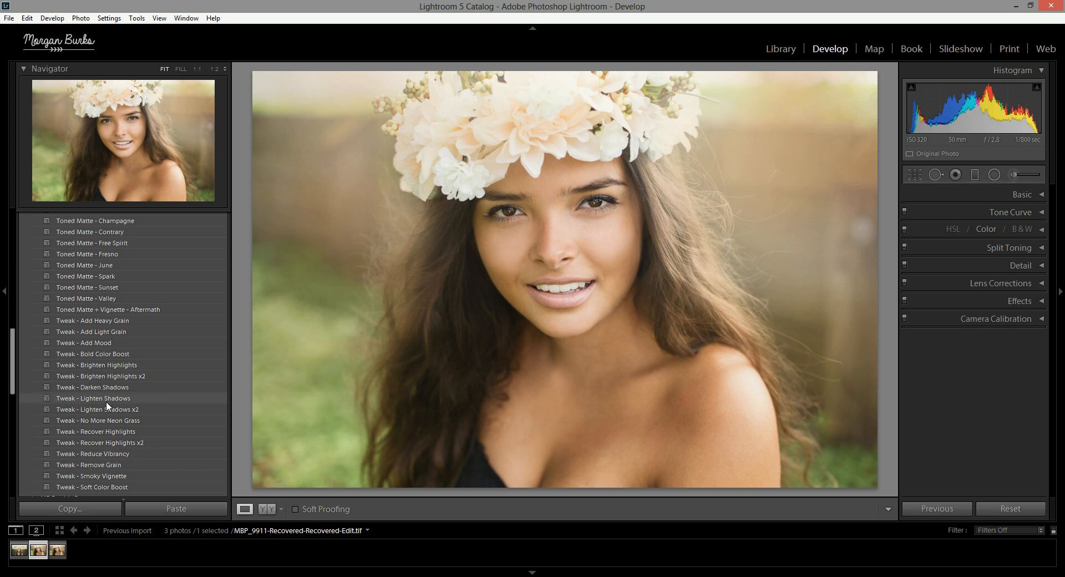
{"action": "mouse_move", "coordinate": [171, 424]}
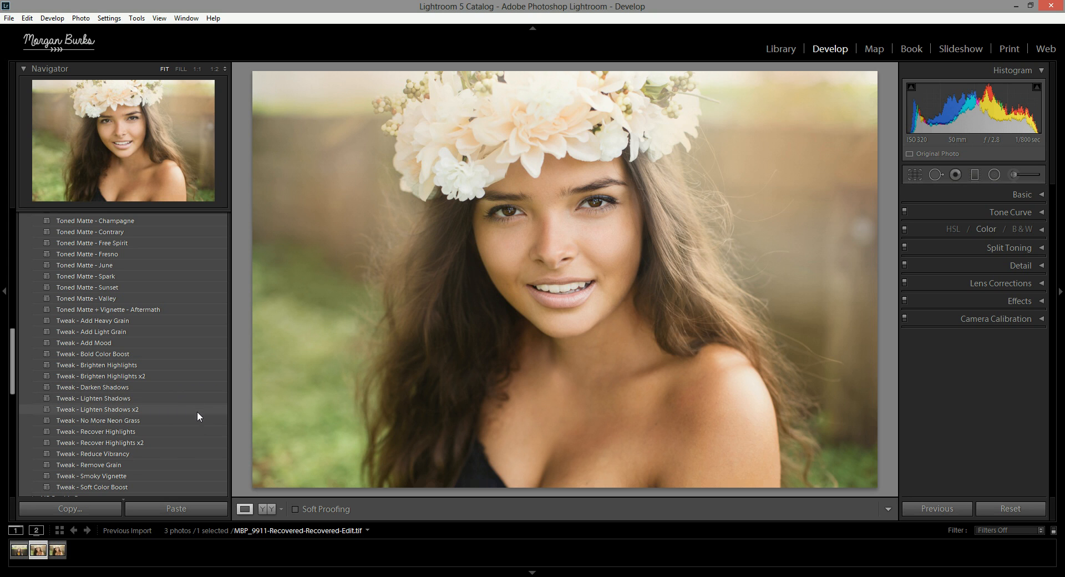
{"action": "mouse_move", "coordinate": [258, 403]}
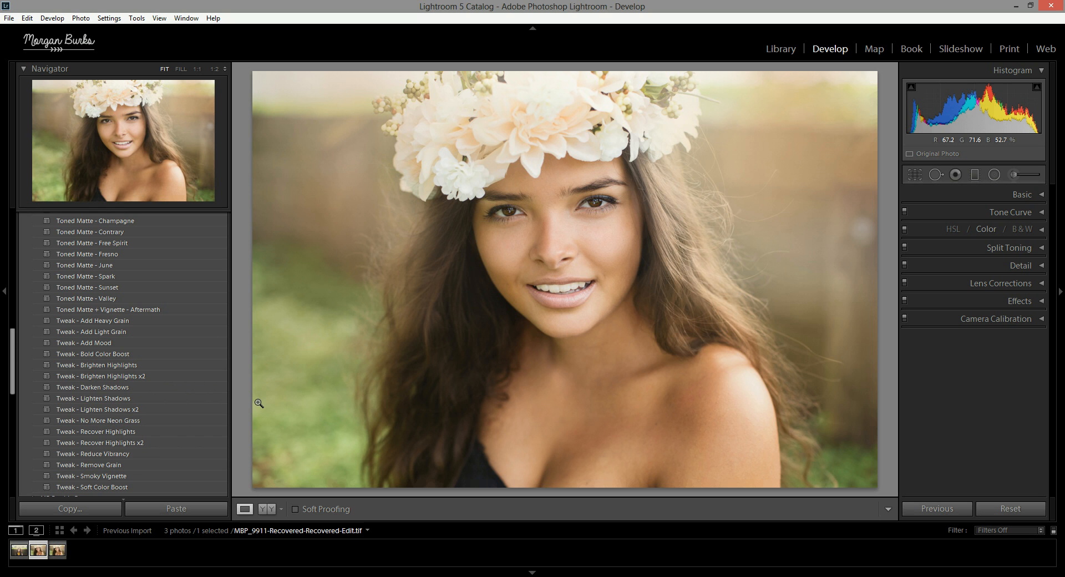